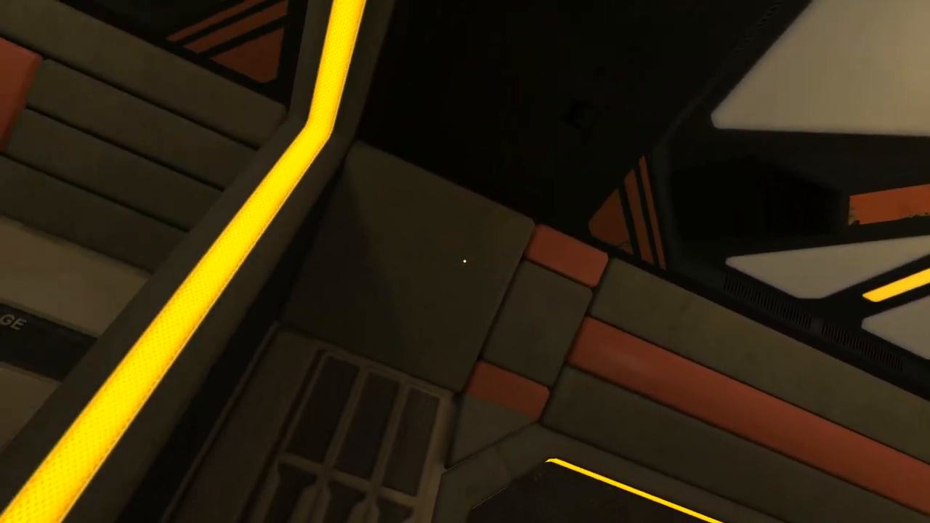
mouse_move(465, 262)
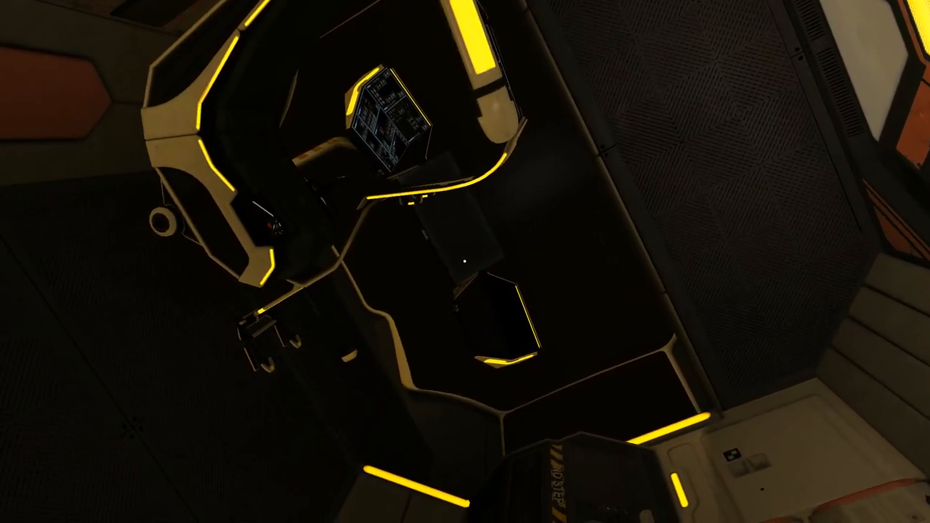
mouse_move(465, 262)
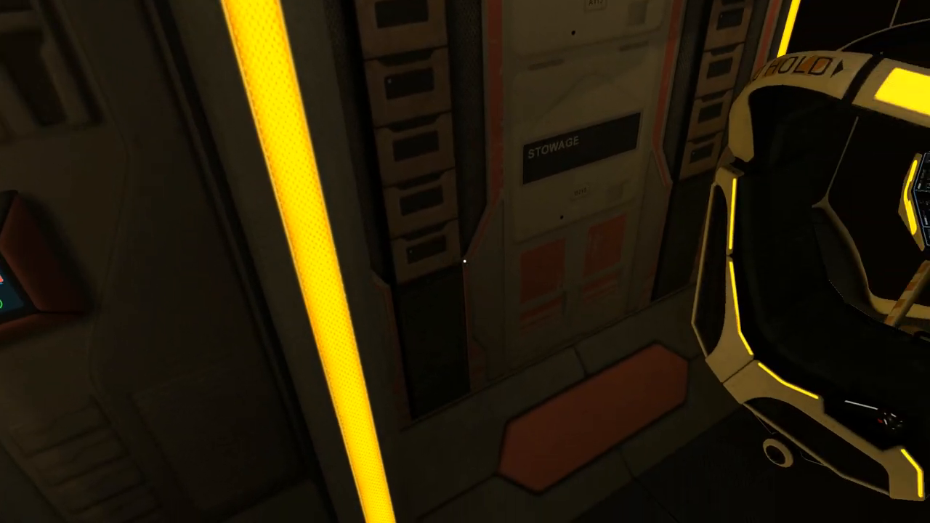
mouse_move(466, 261)
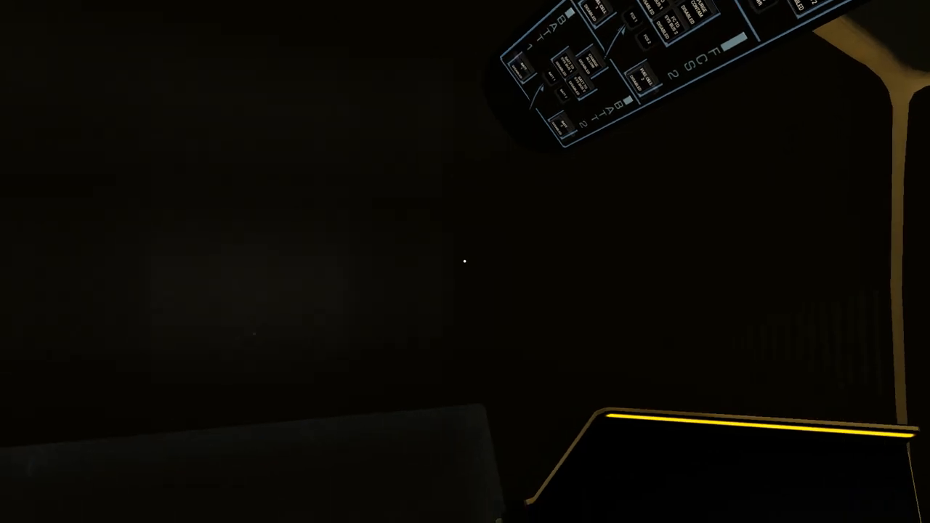
mouse_move(465, 262)
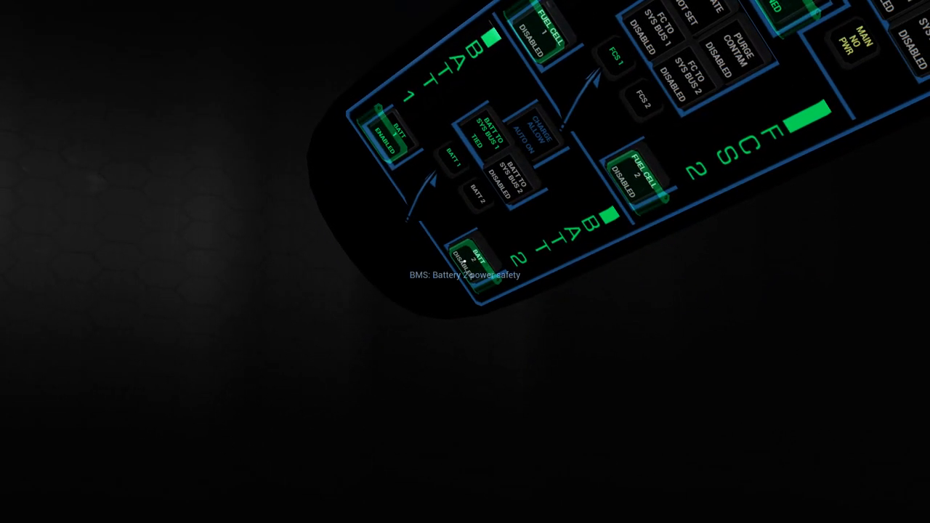
Bring battery power online via the BATT switches on the overhead panel
left_click(473, 268)
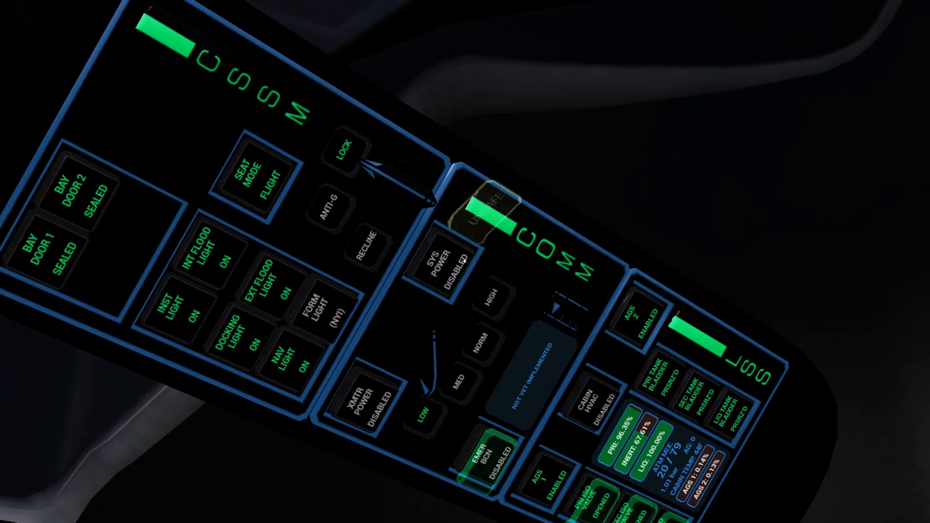
Switch on the cabin, comms and life support systems on the CSSM/COMM/LS panel
left_click(444, 262)
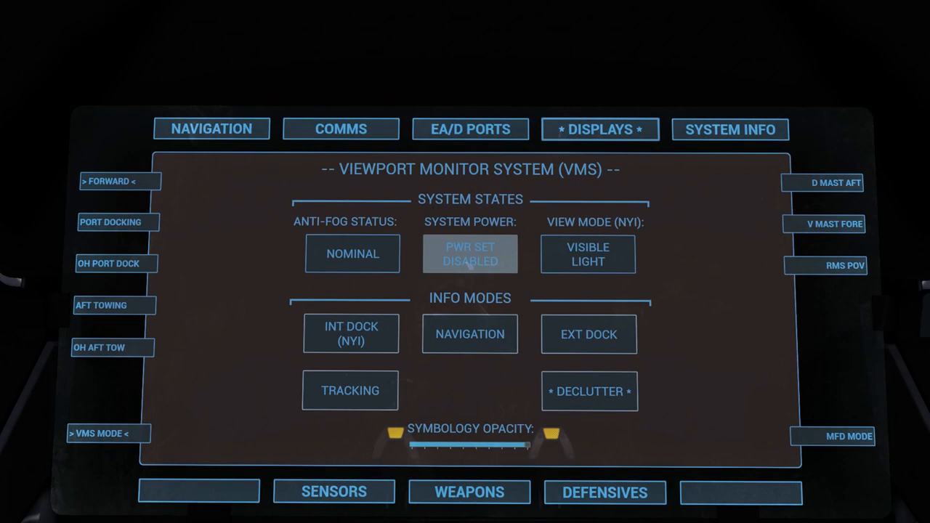
Bring up the Viewport Monitor System page from the MFD DISPLAYS menu
left_click(469, 253)
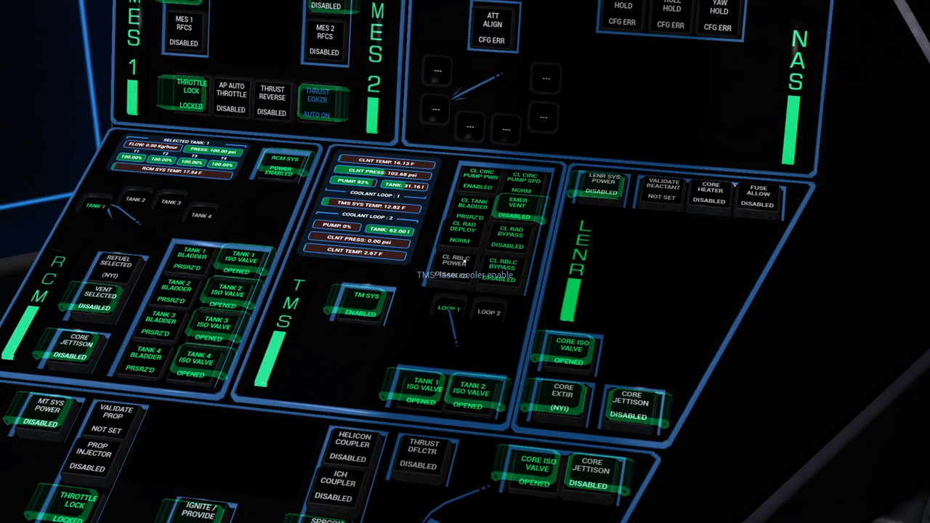
Enable the thermal management system via TM SYS on the TMS panel
left_click(456, 270)
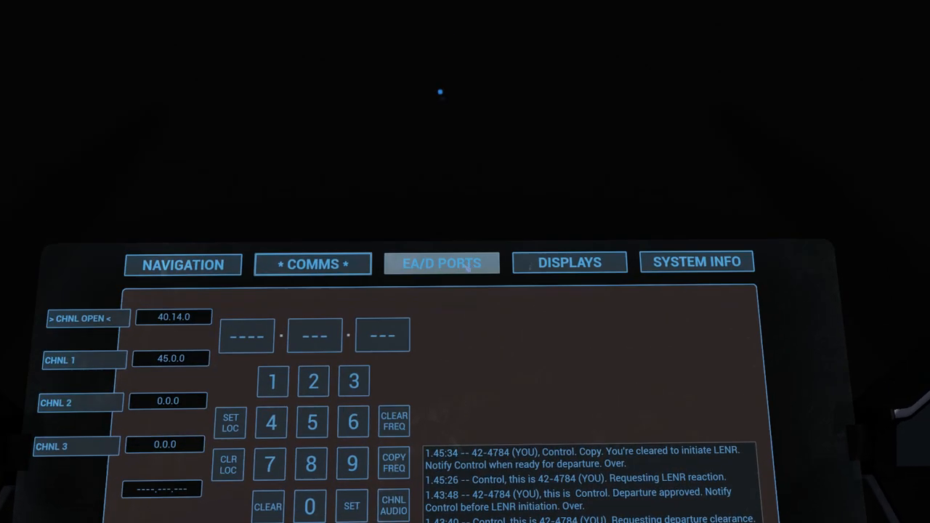
Check the docking ports on EA/D PORTS, then return to communications with Control
left_click(442, 263)
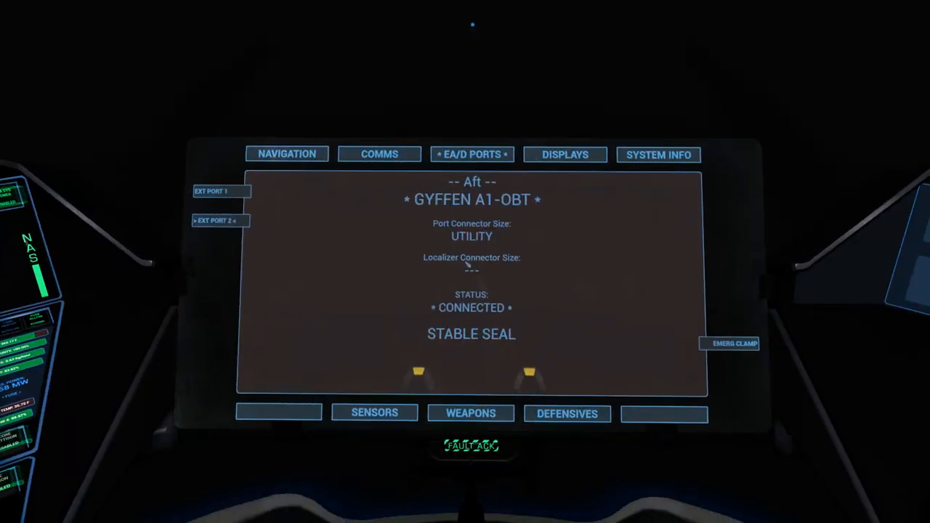
left_click(380, 154)
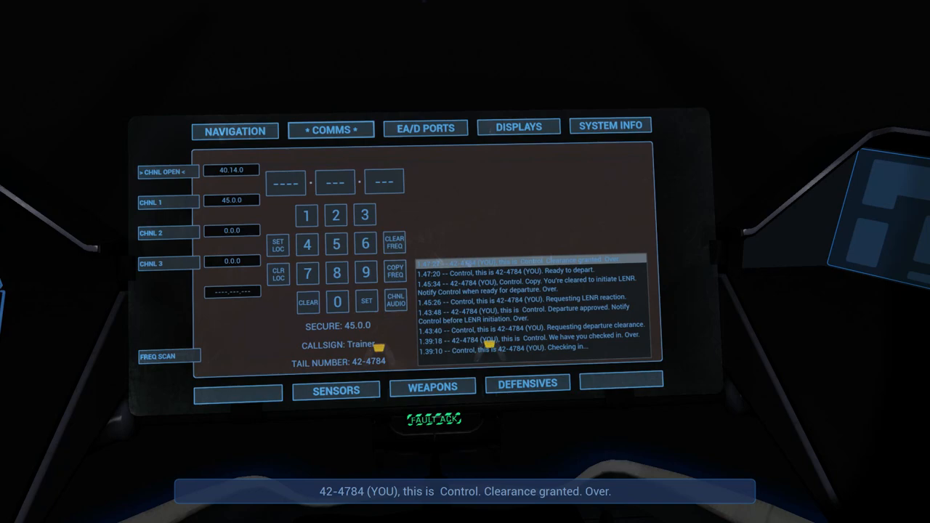
mouse_move(465, 262)
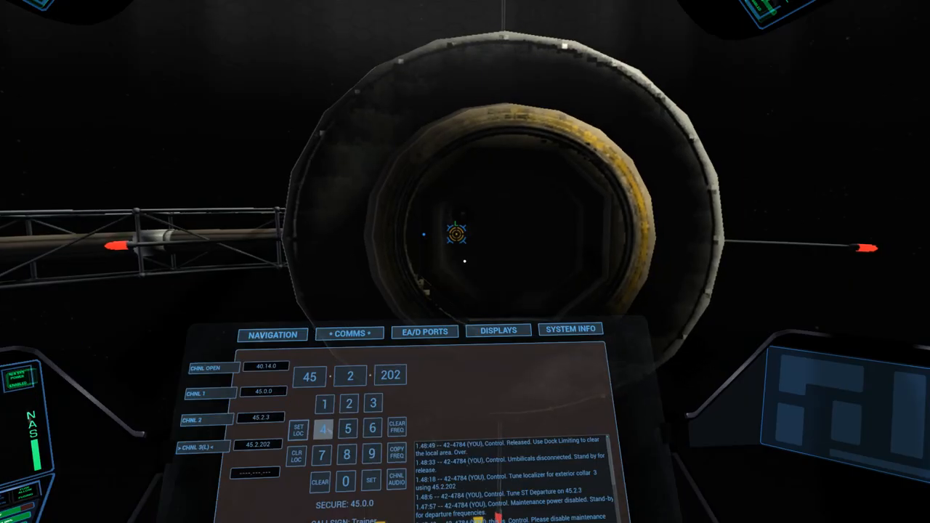
mouse_move(465, 262)
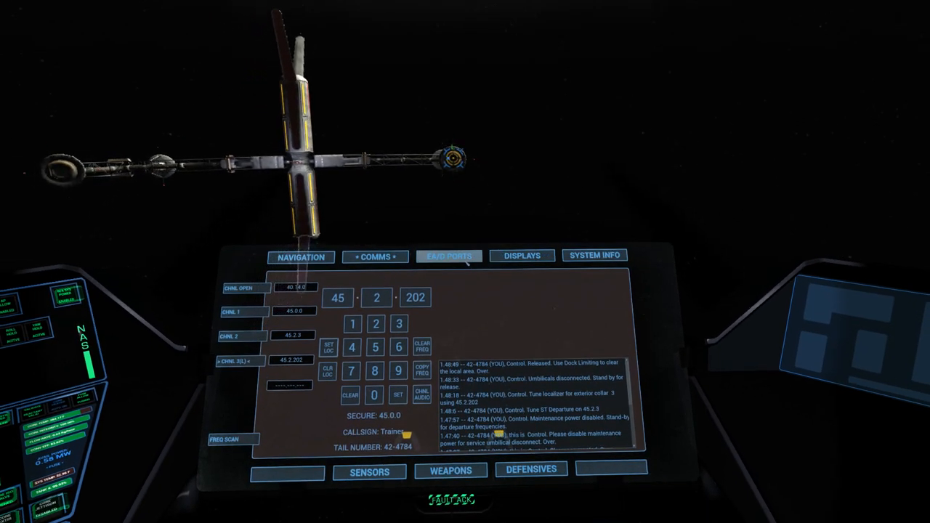
View the aft port status on the EA/D PORTS page of the central MFD
left_click(448, 255)
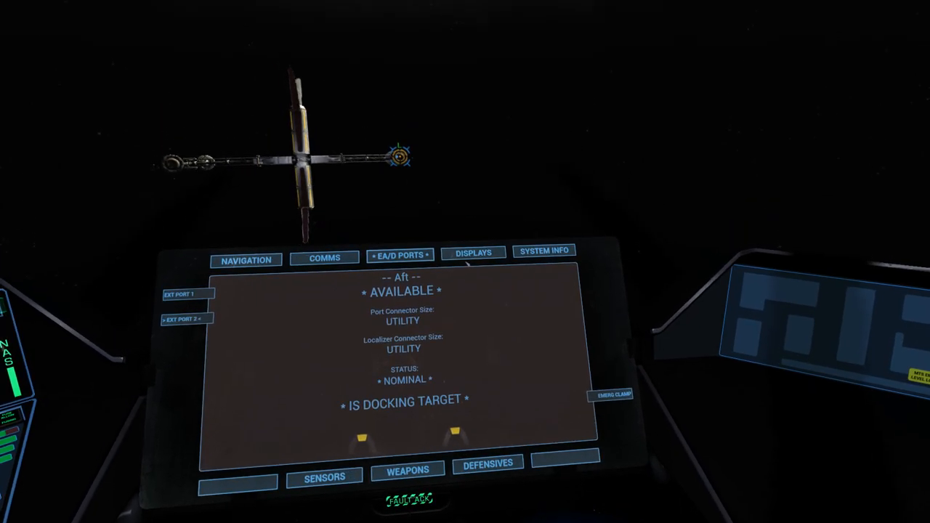
left_click(324, 258)
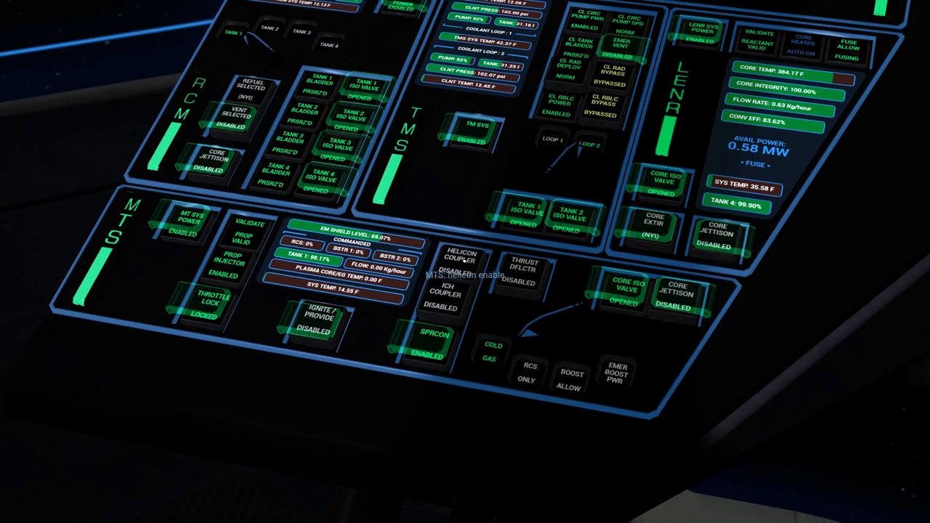
Enable the ICH coupler, uncover and arm the igniter, and fire it to light the plasma
left_click(462, 265)
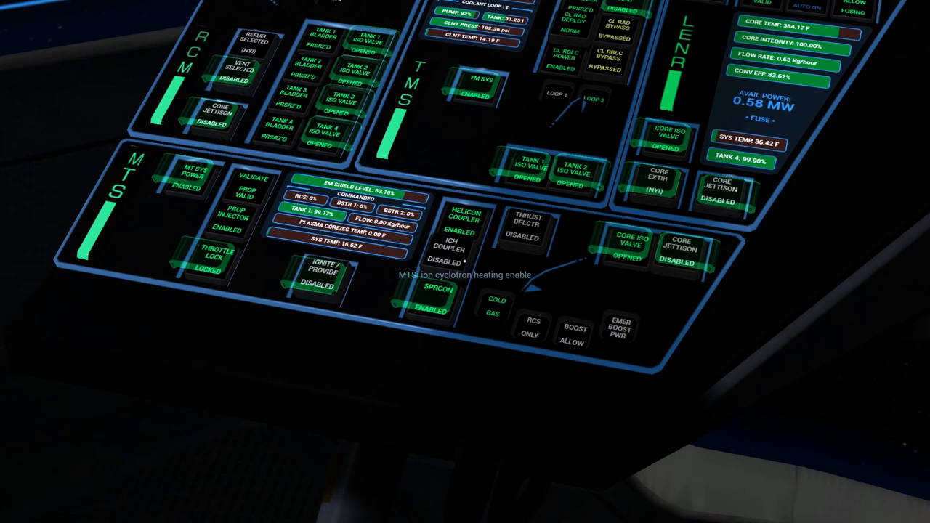
left_click(451, 255)
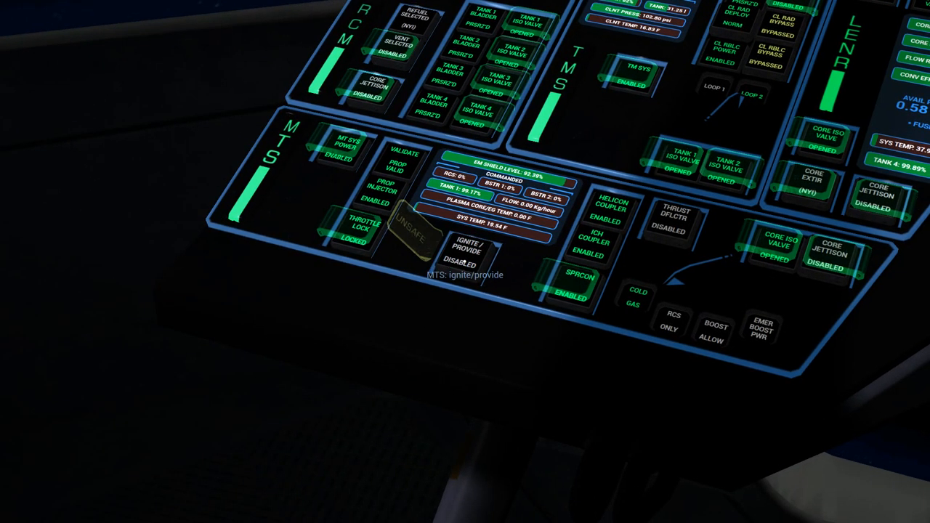
left_click(462, 250)
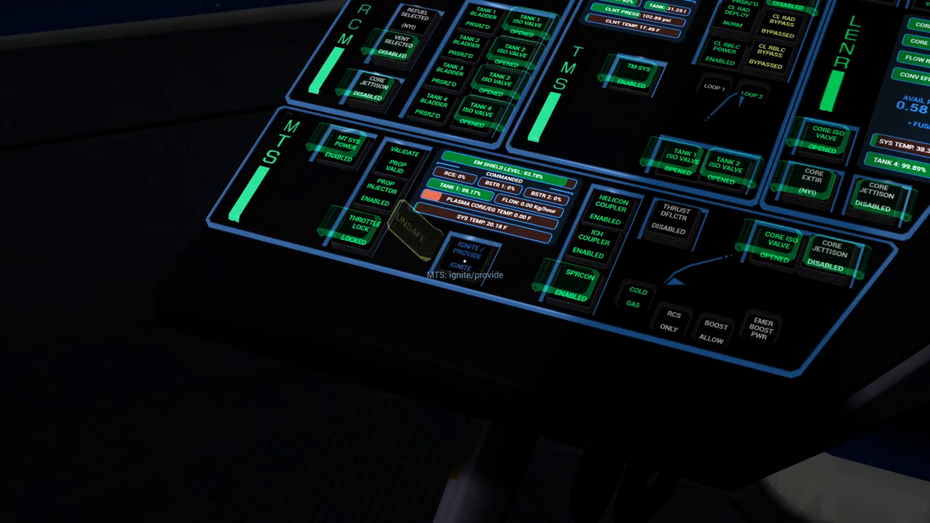
left_click(465, 254)
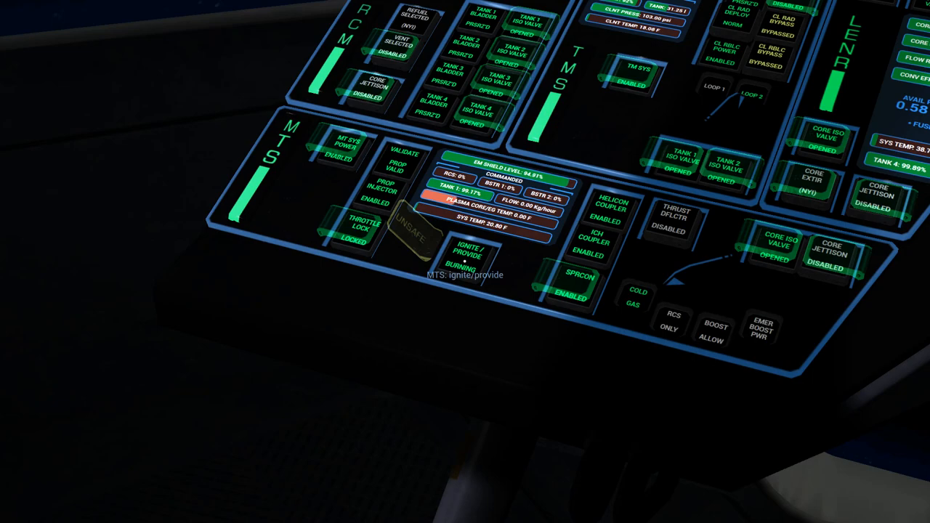